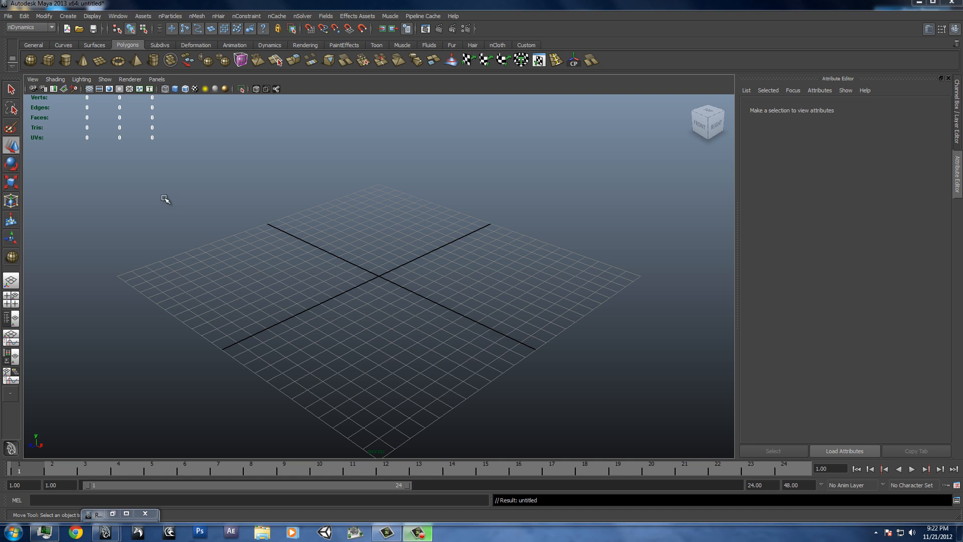
mouse_move(280, 151)
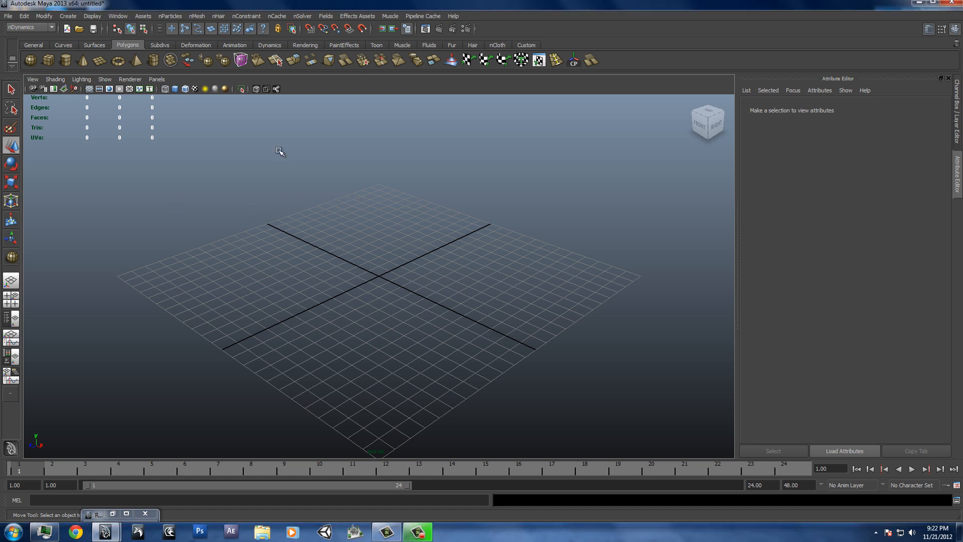
mouse_move(342, 263)
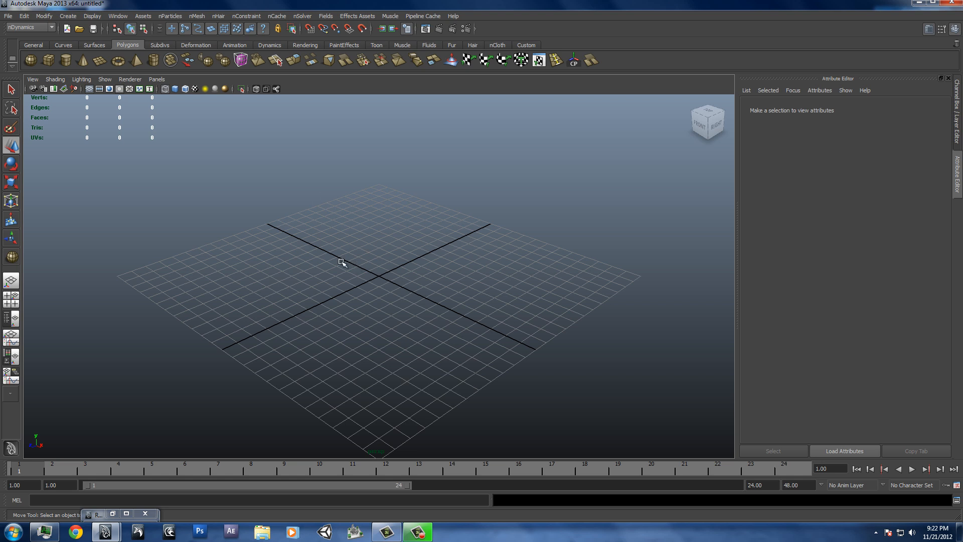
mouse_move(337, 262)
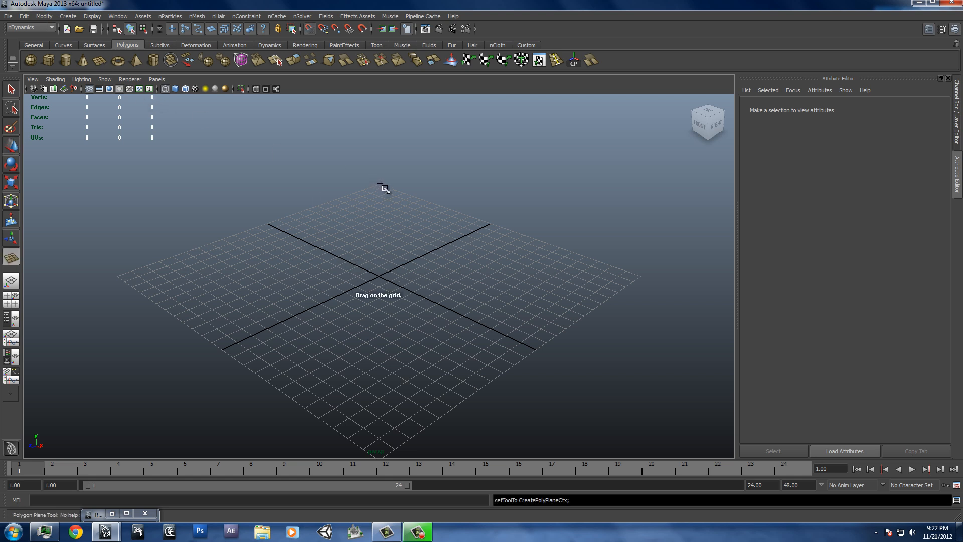
Draw a 24 by 24 polygon plane and set its width and height subdivisions to 25.
drag(381, 185, 379, 454)
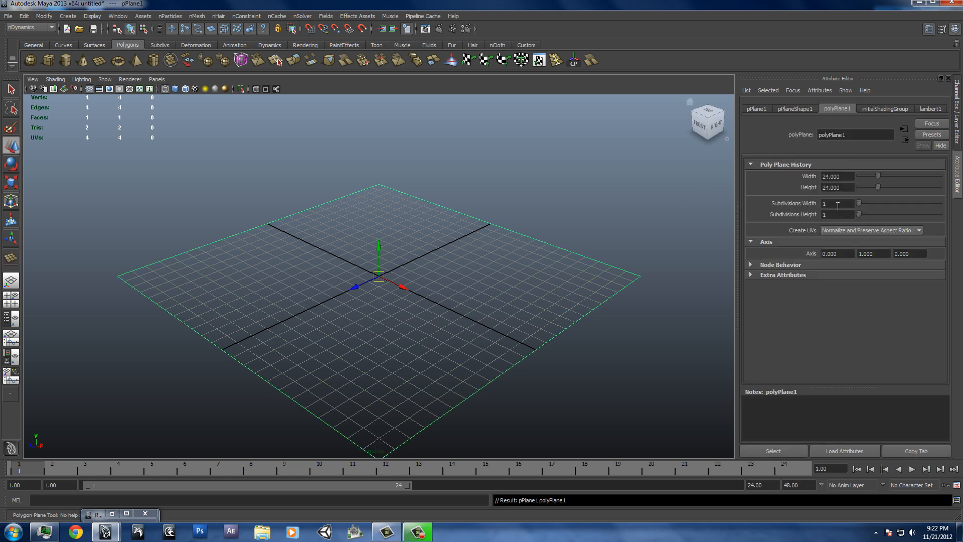
text(25)
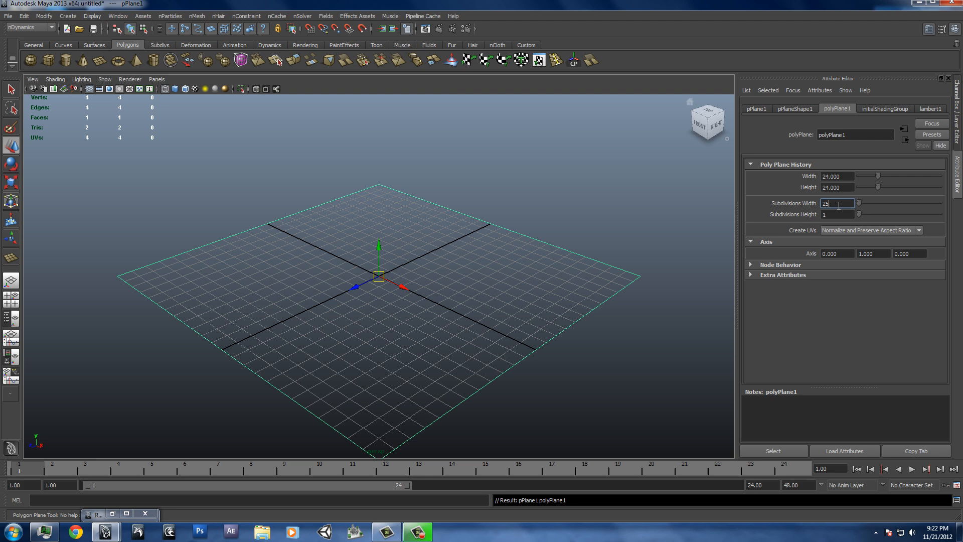
text(25)
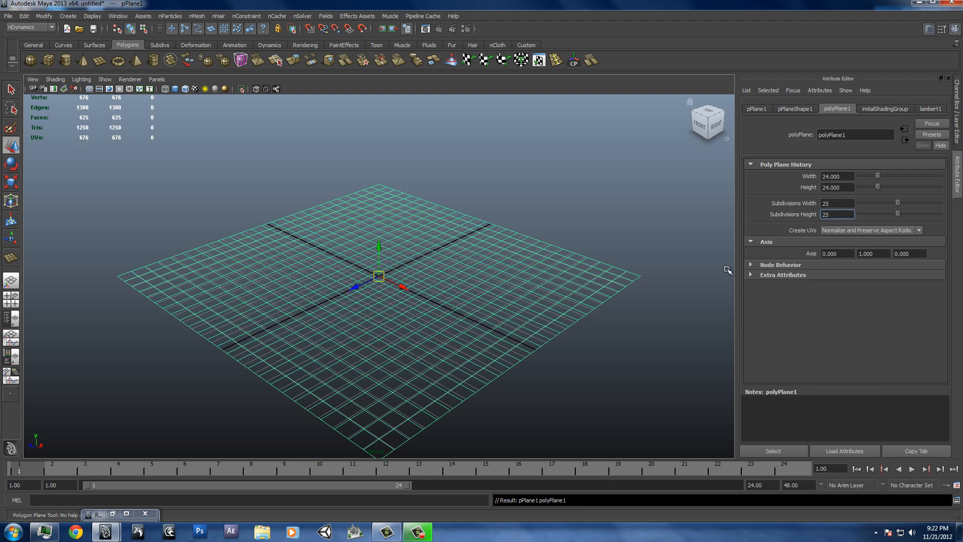
text(256)
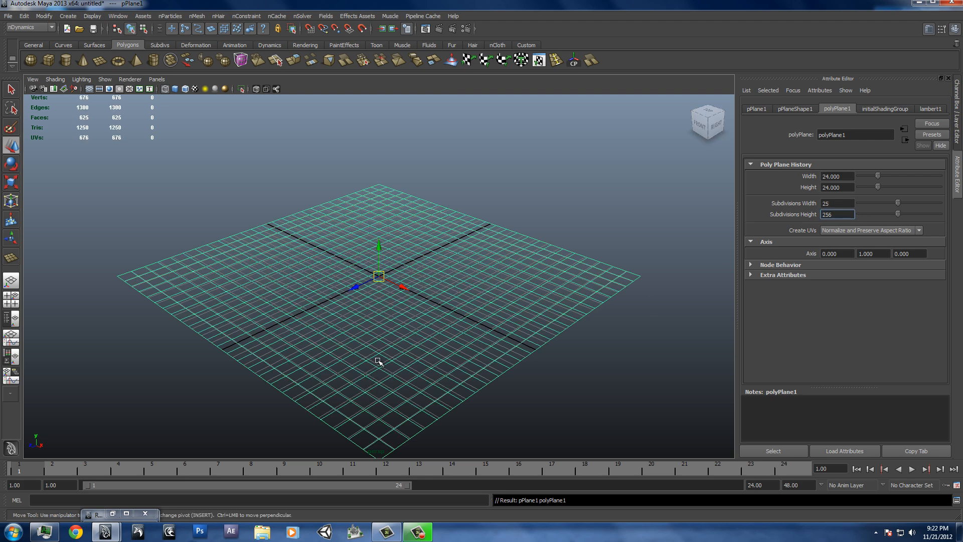
text(25)
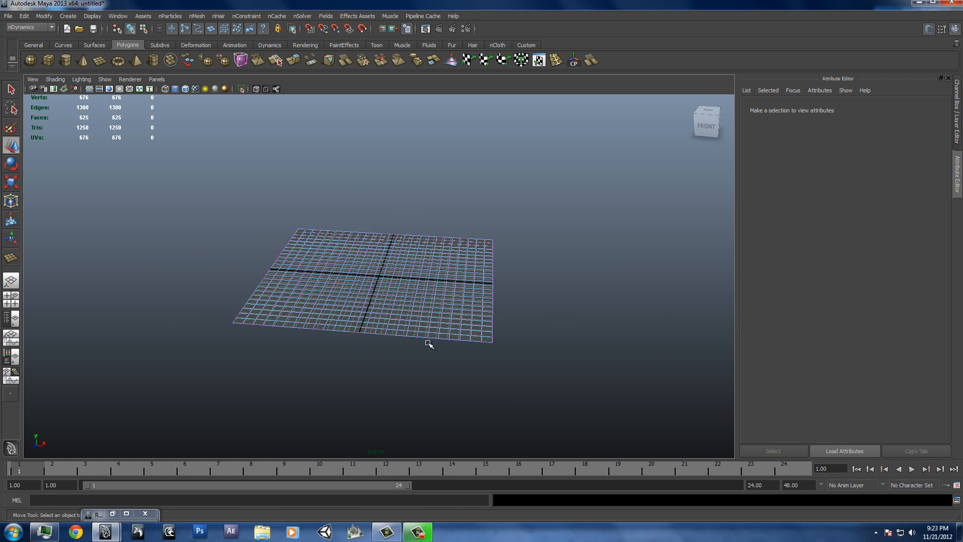
Select all the plane's vertices and detach them so each of the 625 faces is separate.
drag(429, 344, 696, 438)
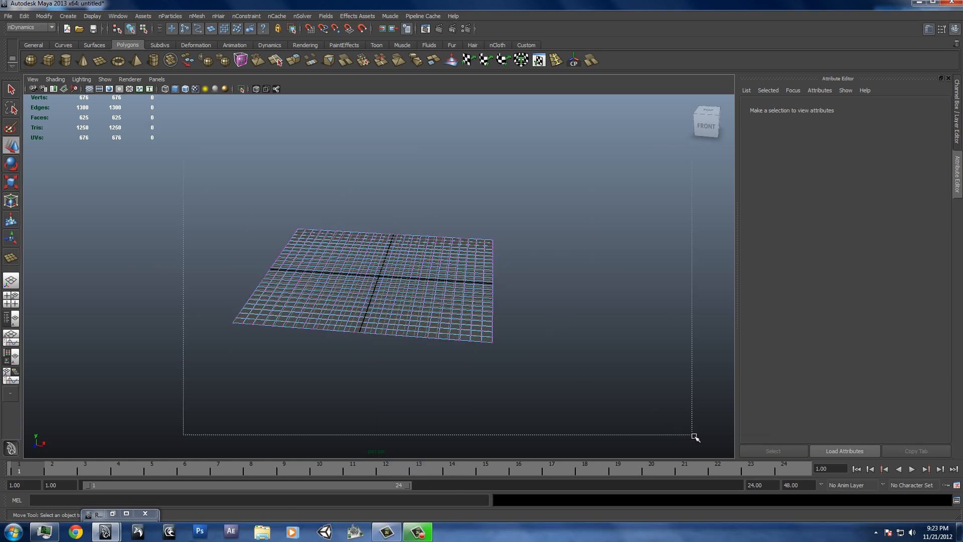
click(26, 27)
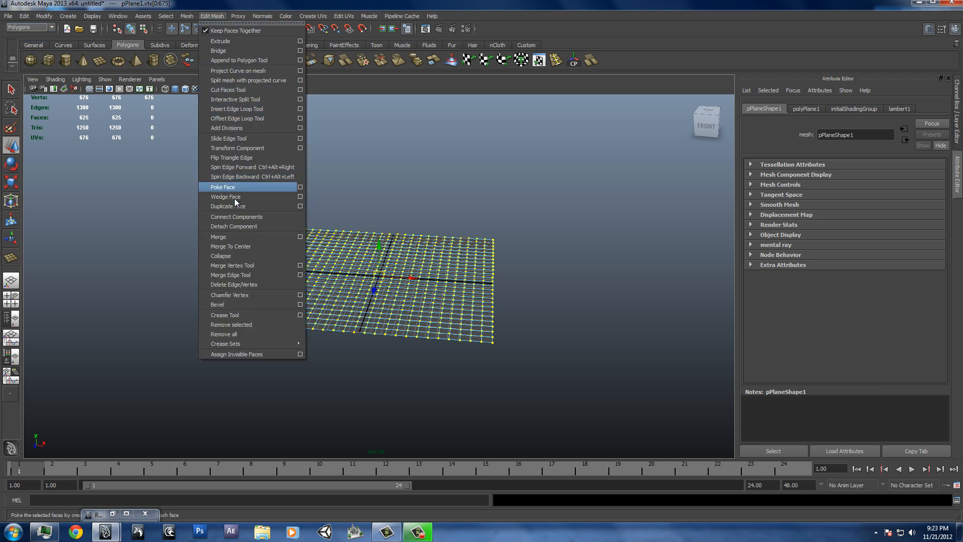
click(222, 186)
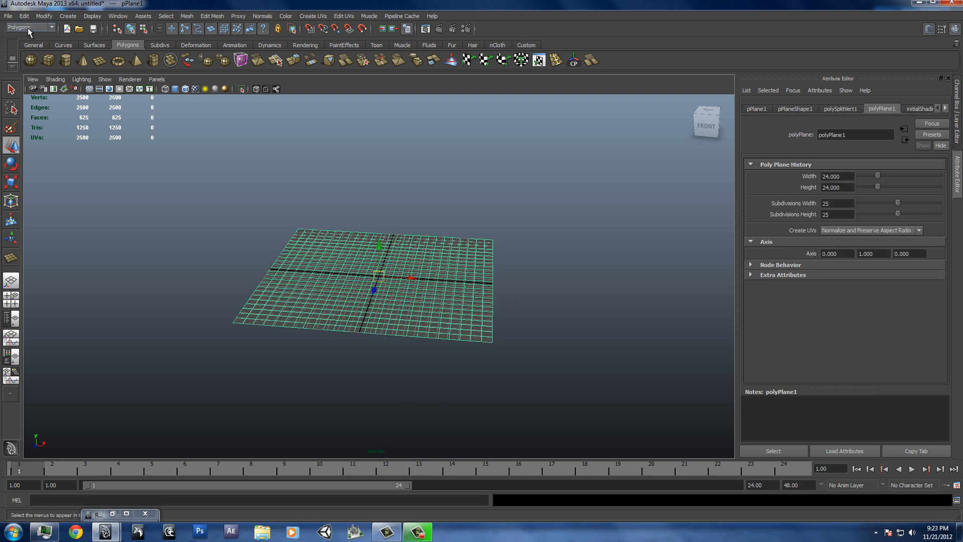
In nDynamics, make the plane an nCloth and show its nucleus1 solver settings with gravity 0.
click(28, 26)
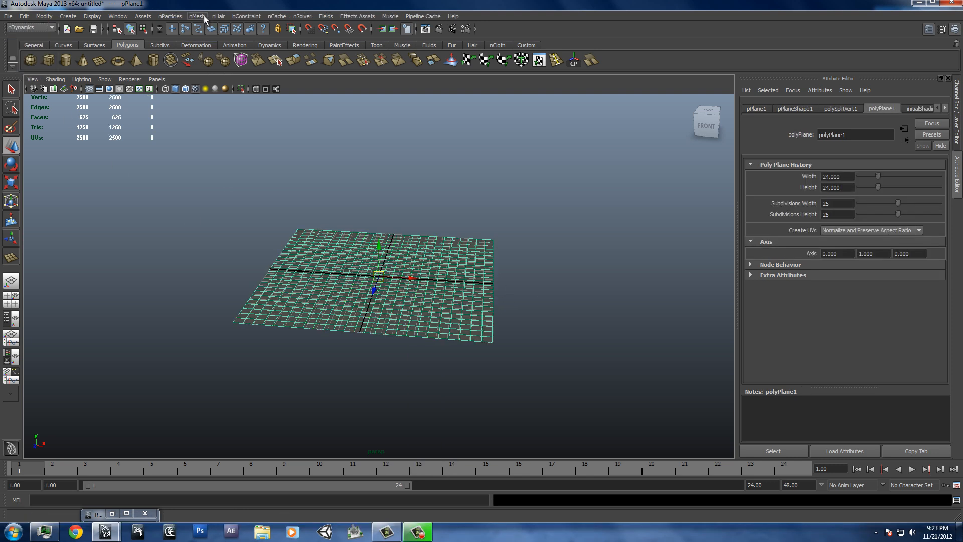
click(197, 15)
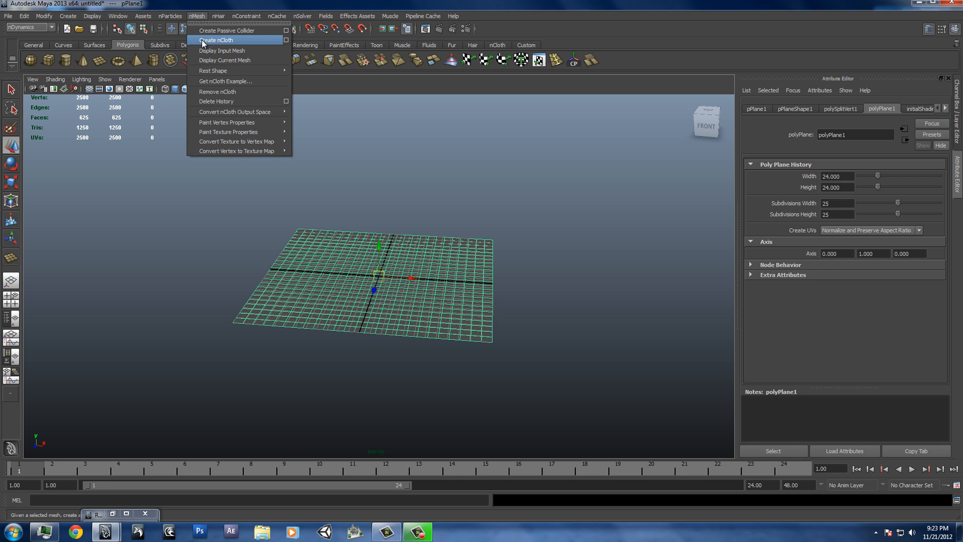
click(214, 40)
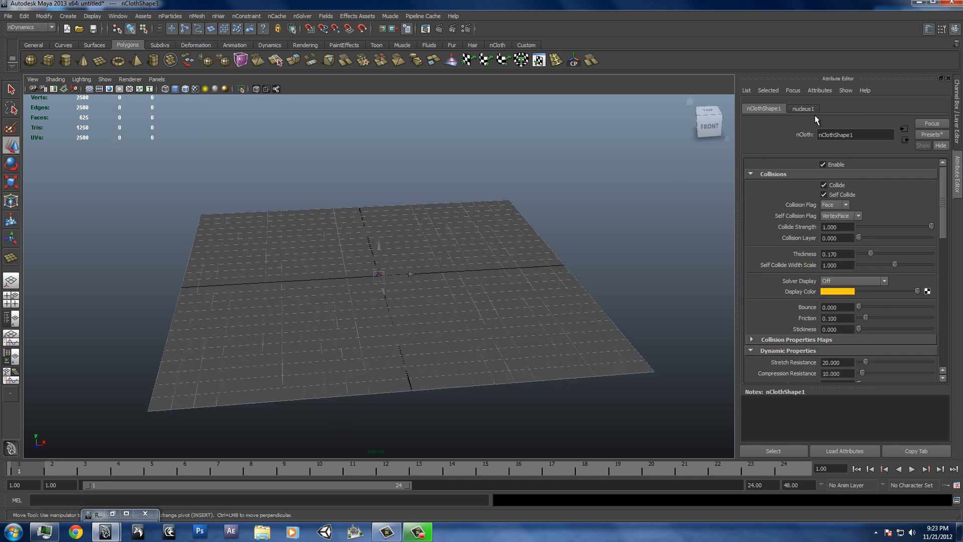
click(802, 108)
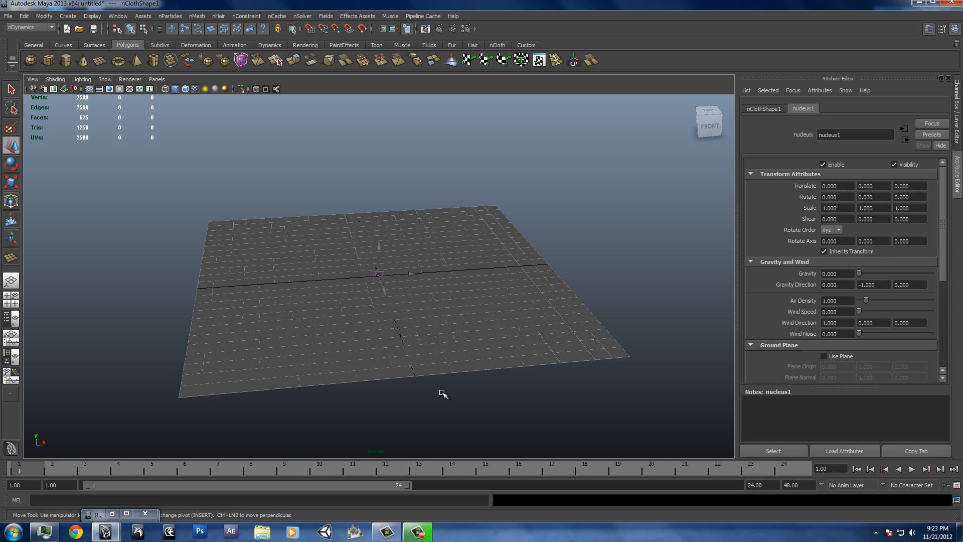
Draw a polygon sphere at the plane's centre and make it an nMesh passive collider.
click(31, 60)
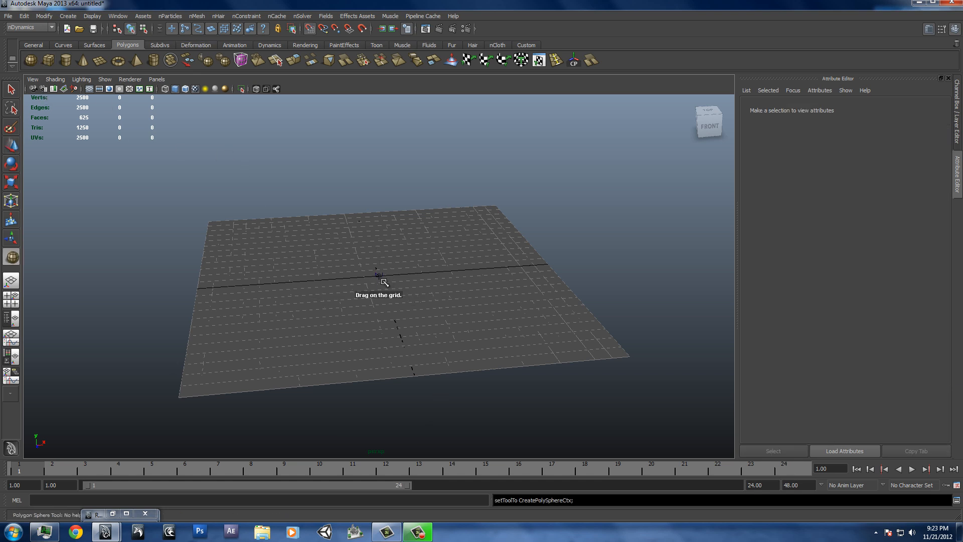
drag(379, 274, 417, 298)
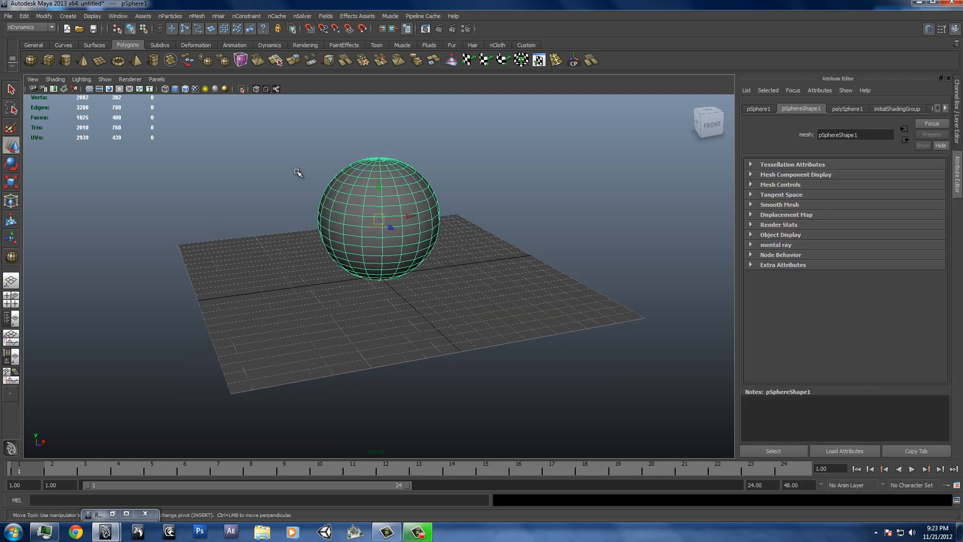
click(196, 15)
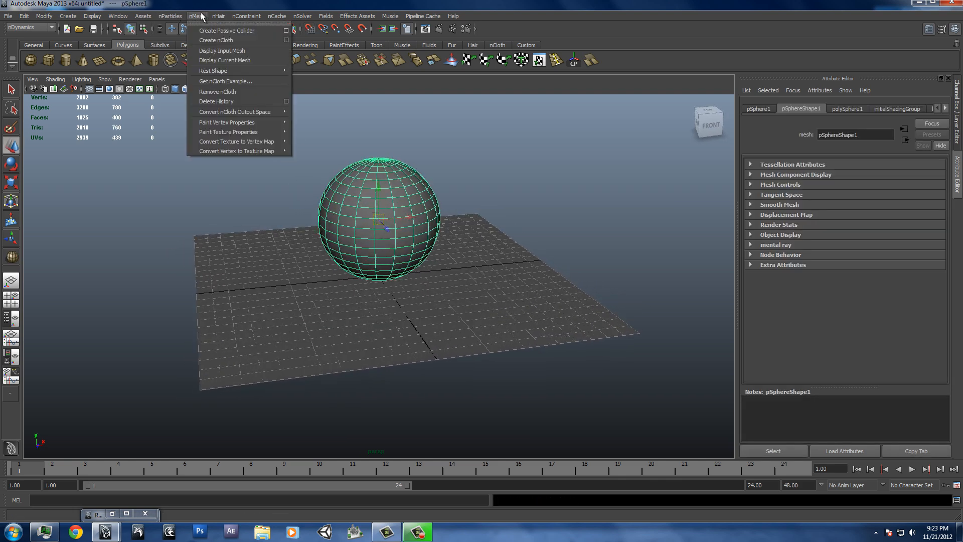
click(226, 30)
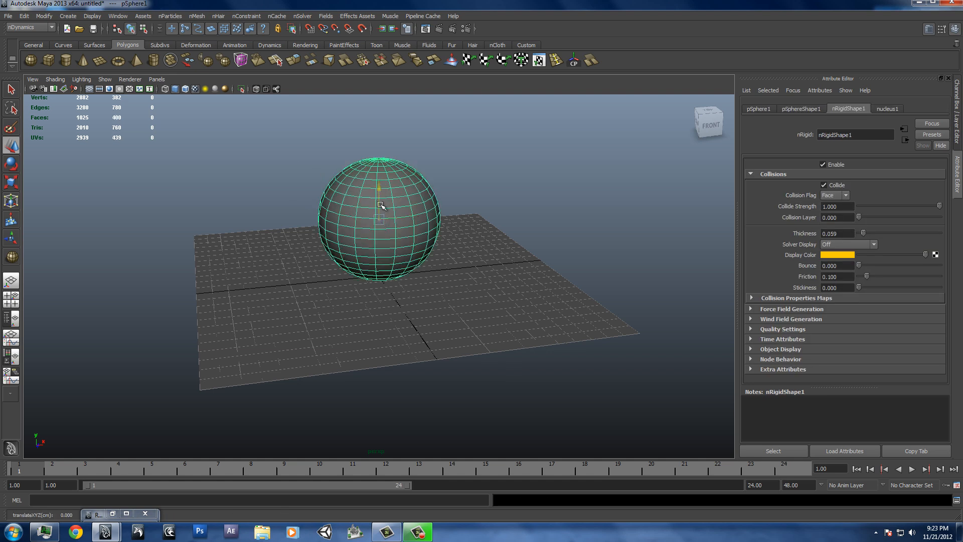
Move the sphere below the plane and set the new gravity field's magnitude to -9.800.
drag(379, 206, 379, 390)
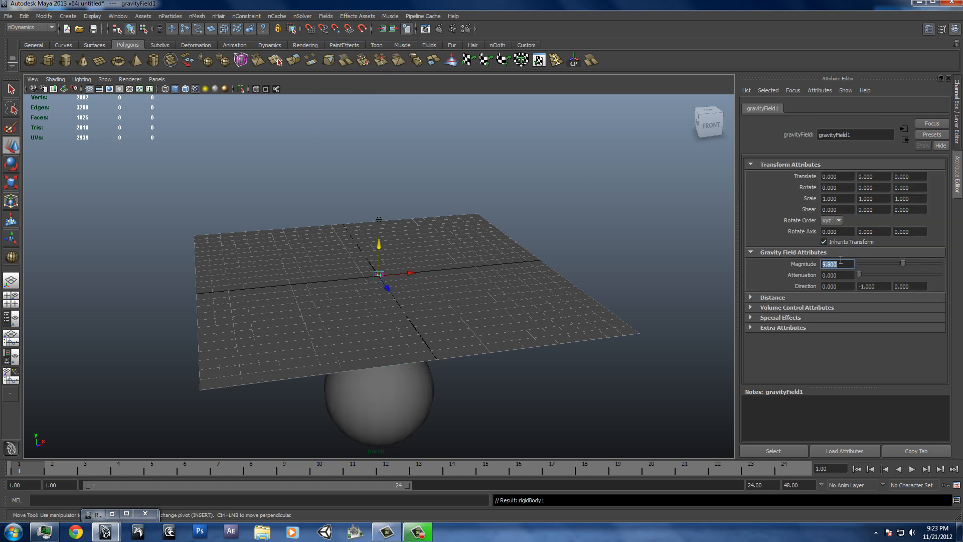
text(-9.800)
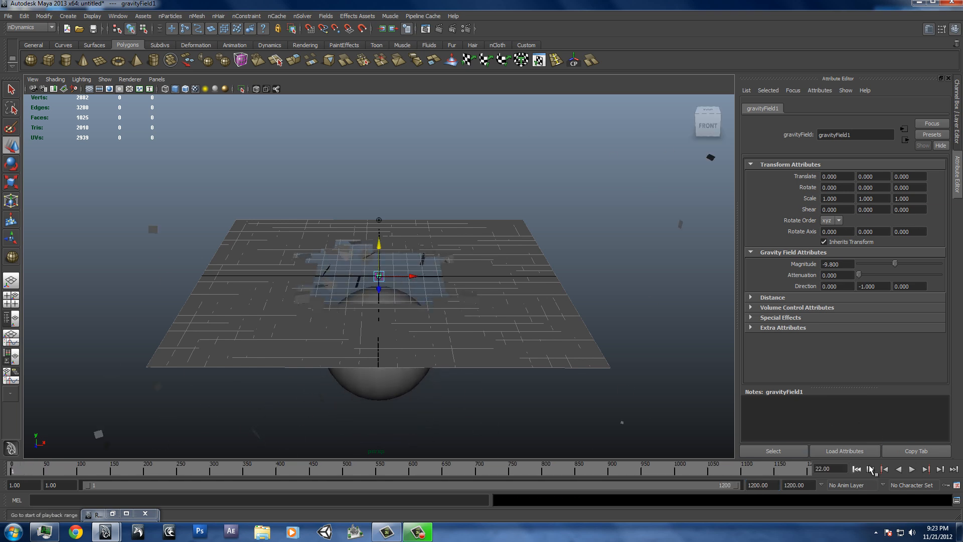
Play the cloth simulation, then rewind it to the first frame.
click(912, 468)
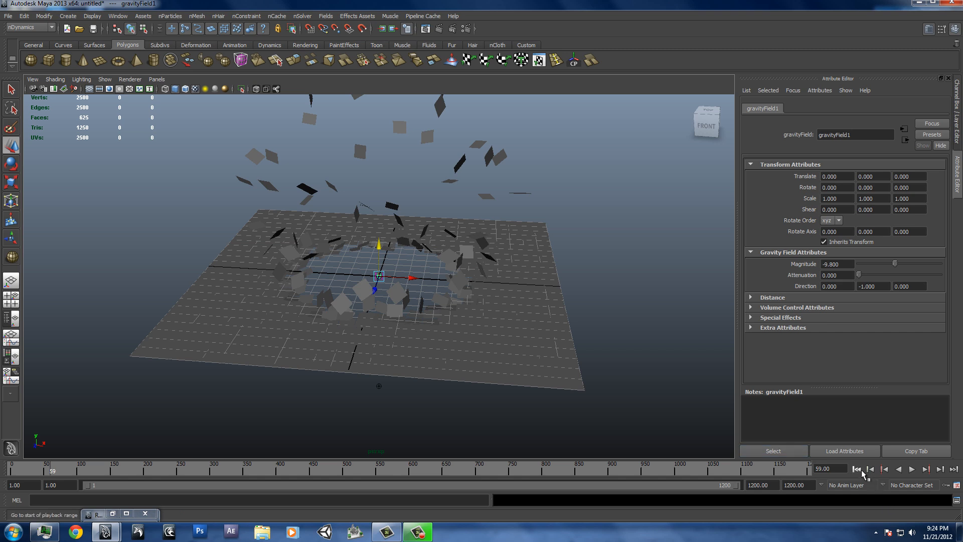
click(855, 469)
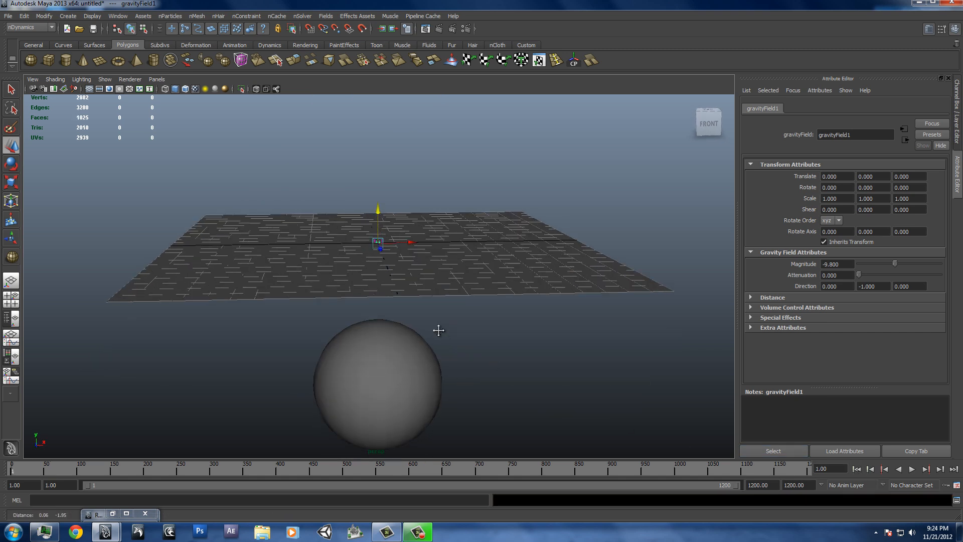
Assign mia_material_x to the sphere, then a second one with black diffuse colour to the plane.
right_click(378, 368)
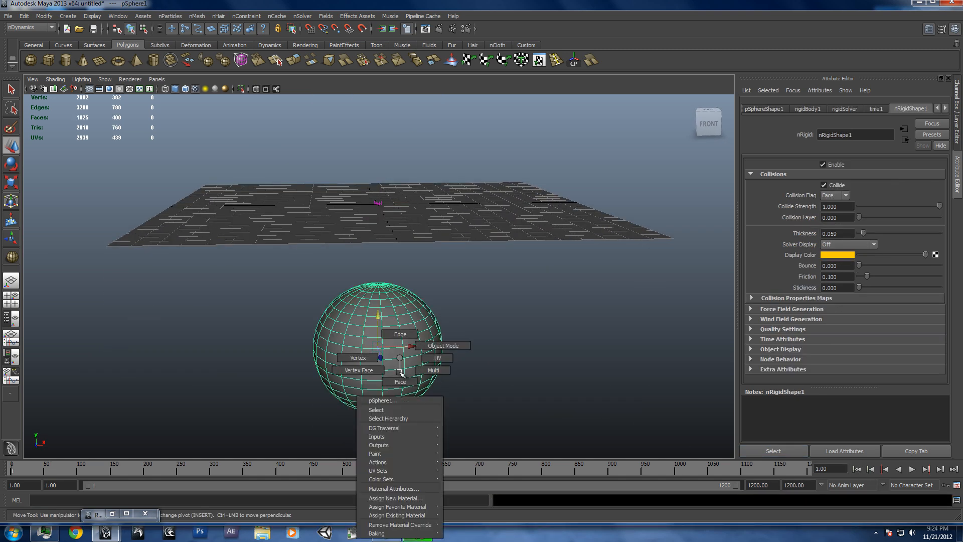
click(395, 497)
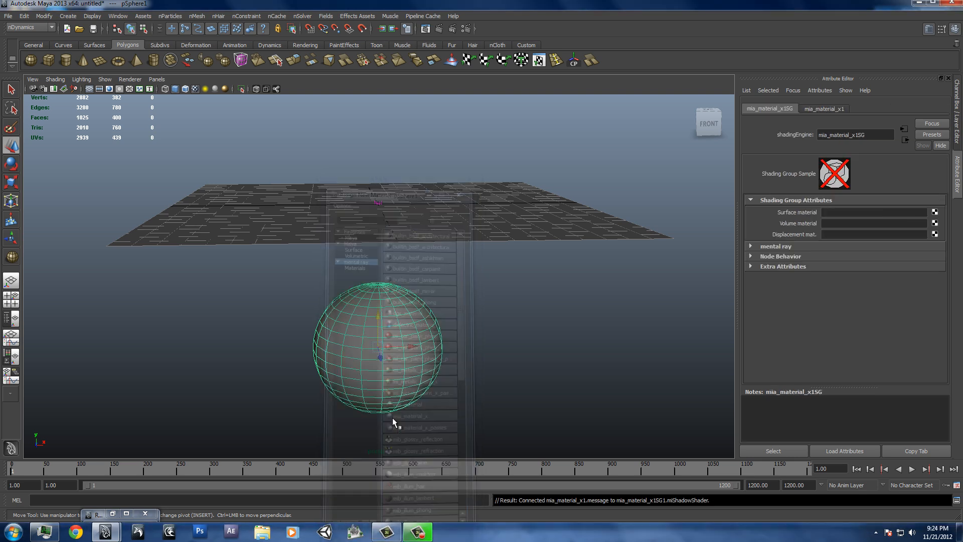
click(825, 109)
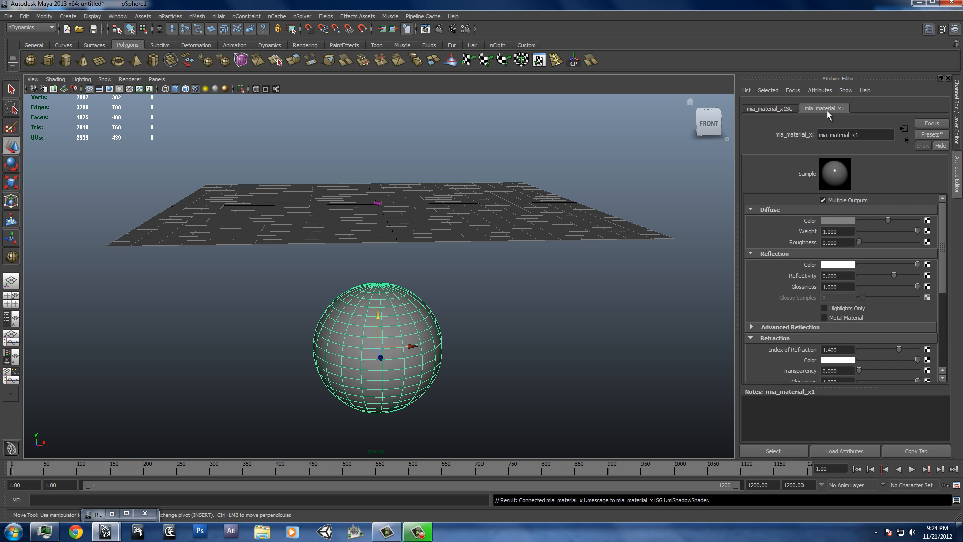
click(931, 133)
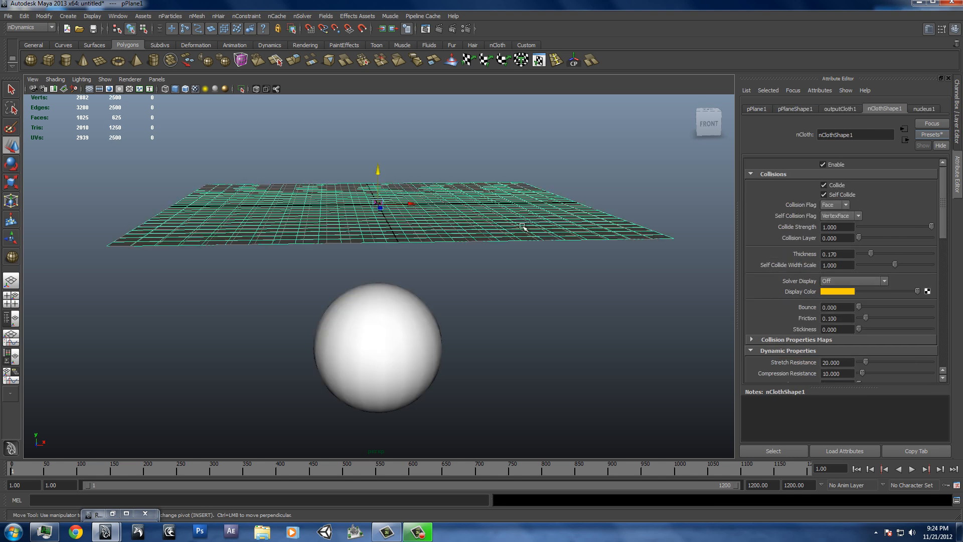
right_click(514, 218)
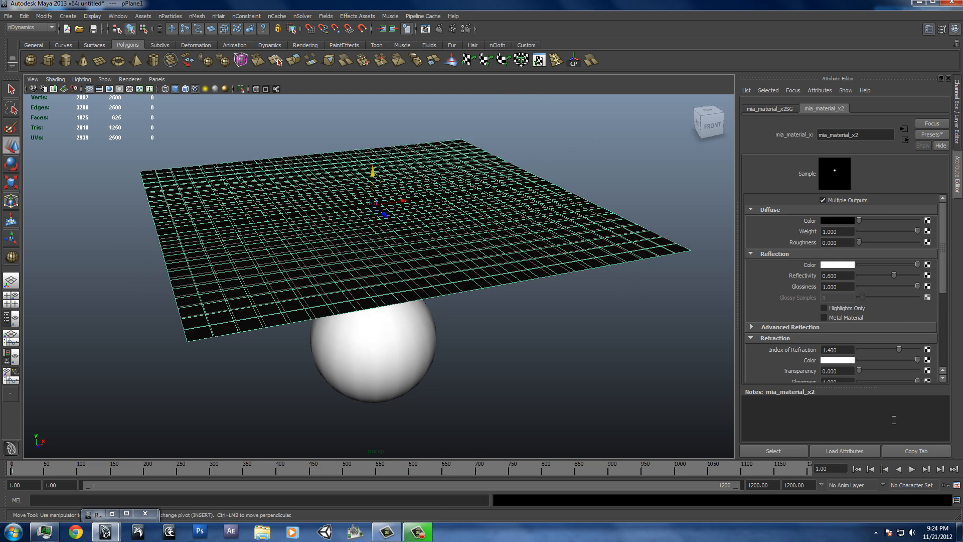
Play the simulation to frame 36 and render the current frame.
click(911, 470)
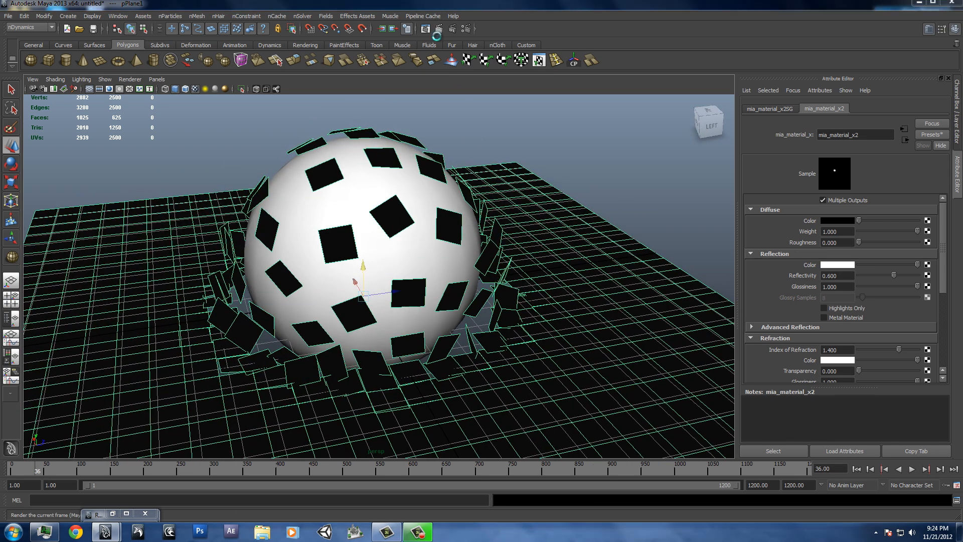
click(93, 513)
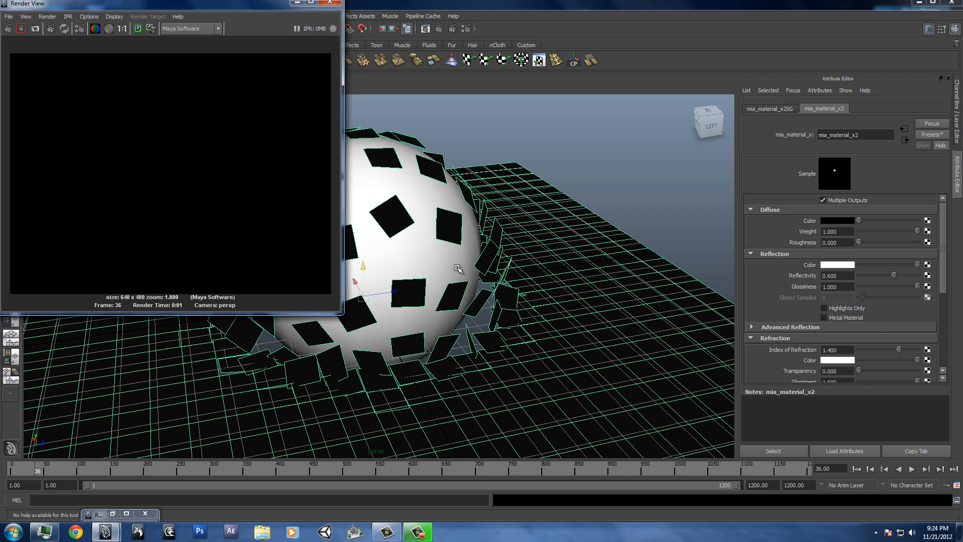
Switch the renderer to mental ray and confirm Mayatomr.mll is loaded in the Plug-in Manager.
click(218, 28)
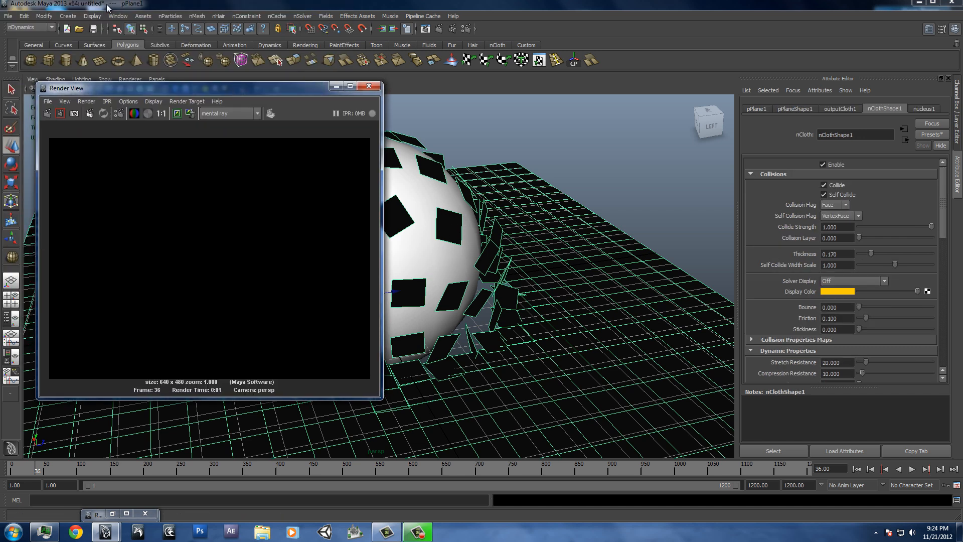
click(117, 16)
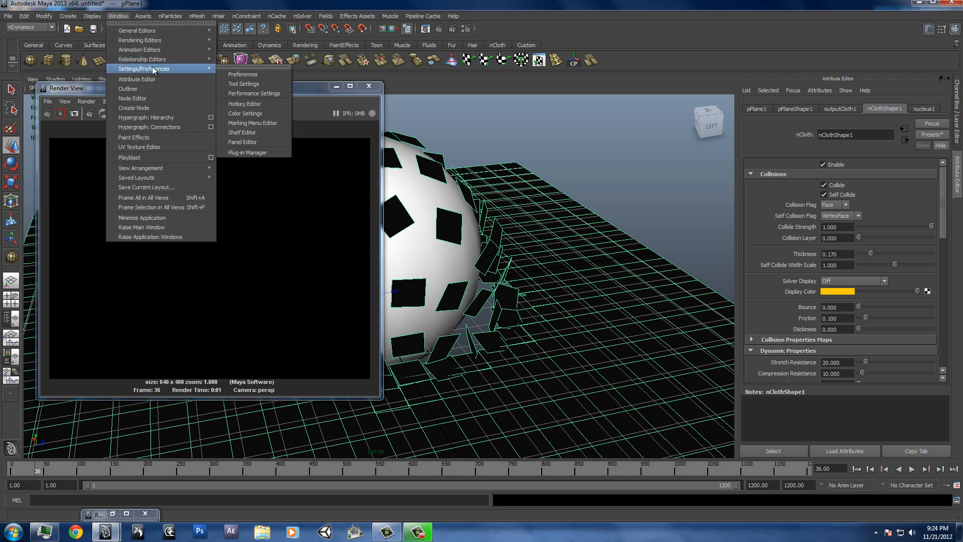
click(248, 152)
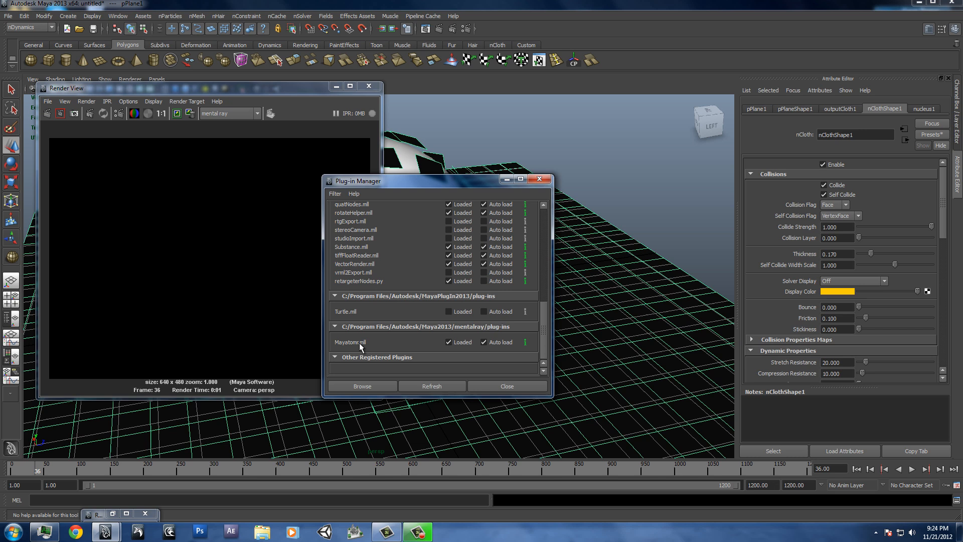
scroll(down, 3)
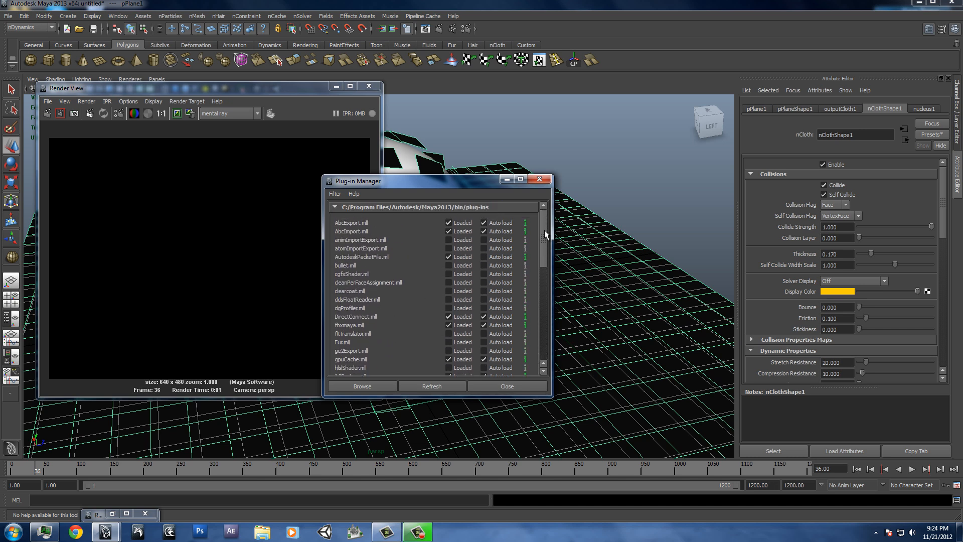
scroll(down, 3)
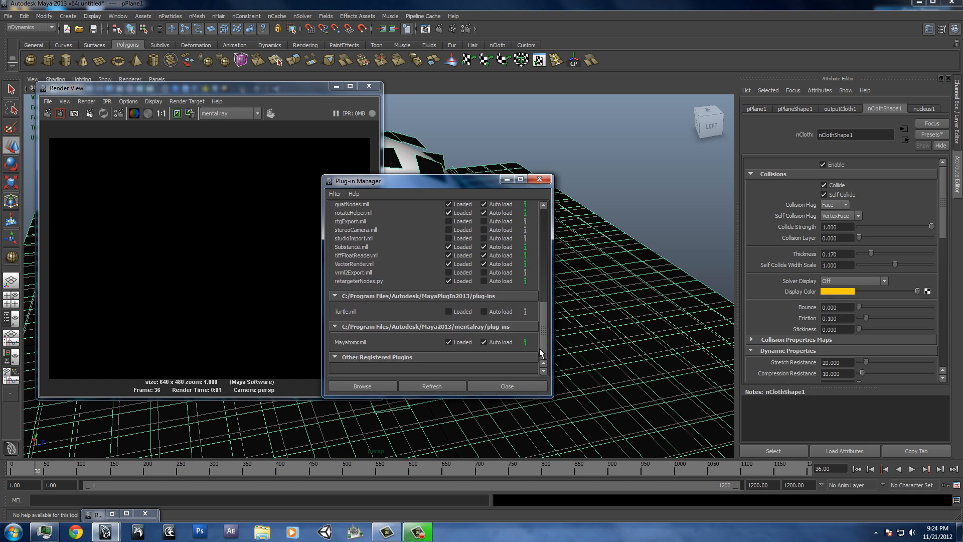
click(449, 342)
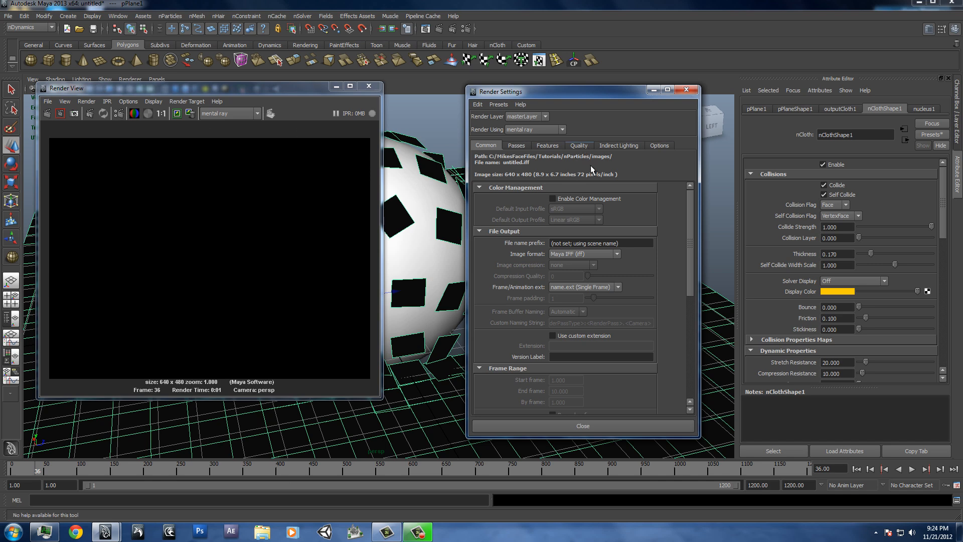
Set mental ray quality to Production and create Physical Sun and Sky under Indirect Lighting.
click(578, 144)
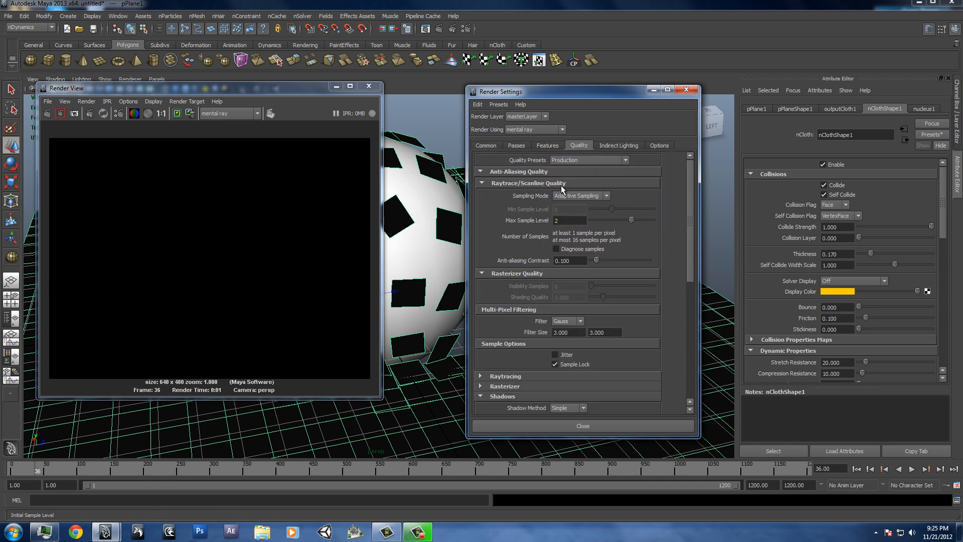
click(619, 144)
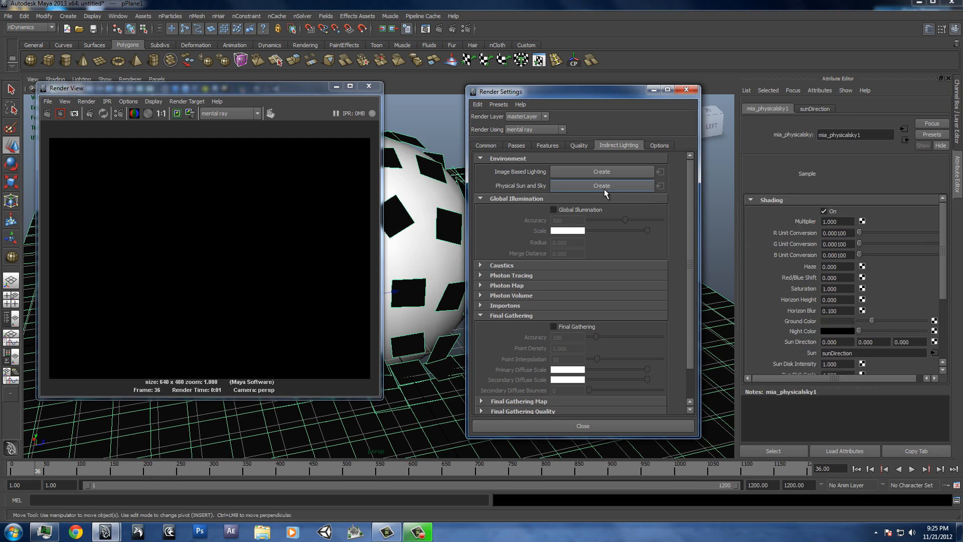
click(601, 185)
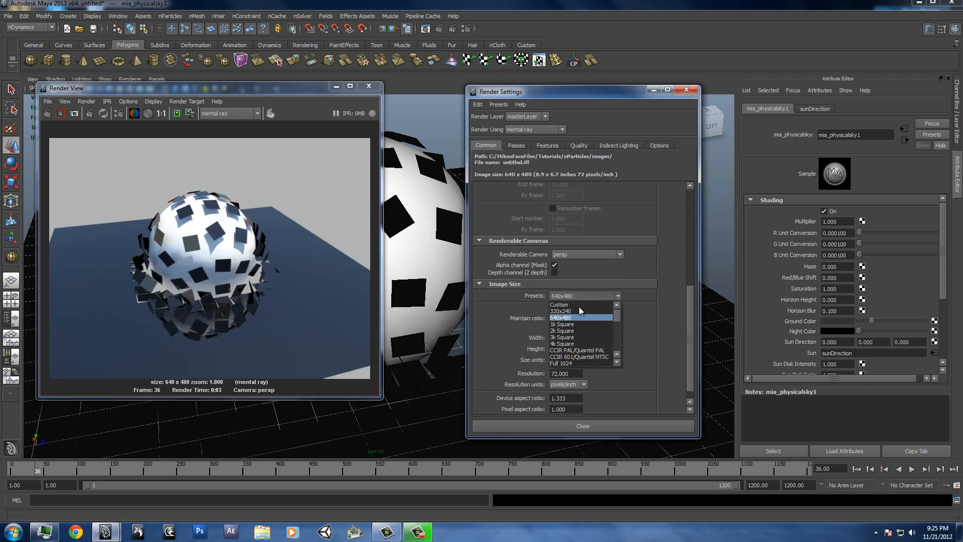
Choose the 2k Square image size preset so the frame renders at 2048 × 2048.
click(561, 330)
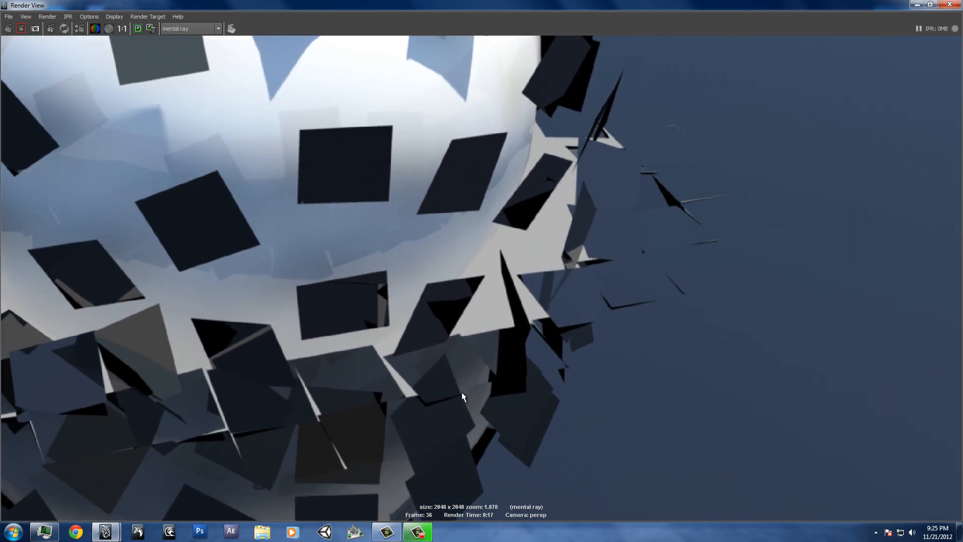
mouse_move(479, 400)
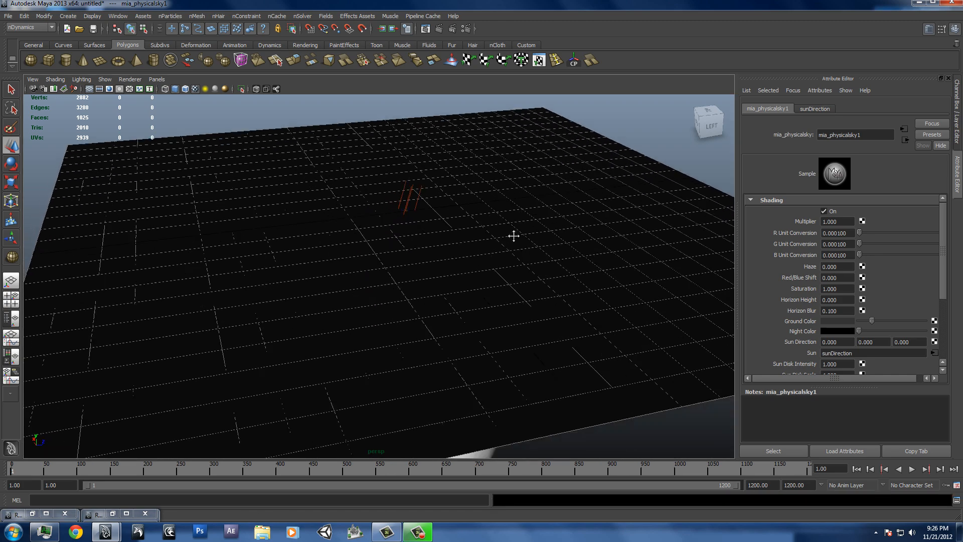
Extrude the plane's faces via Edit Mesh so the shattered pieces become solid tiles.
click(295, 60)
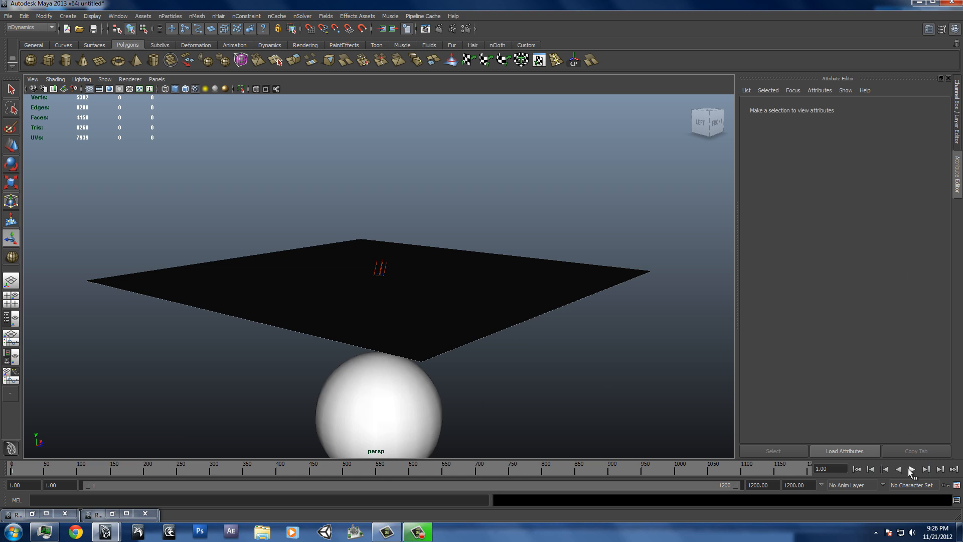
Play the cloth simulation, then set the render image size to 512 × 512 from the 1k Square preset.
click(911, 468)
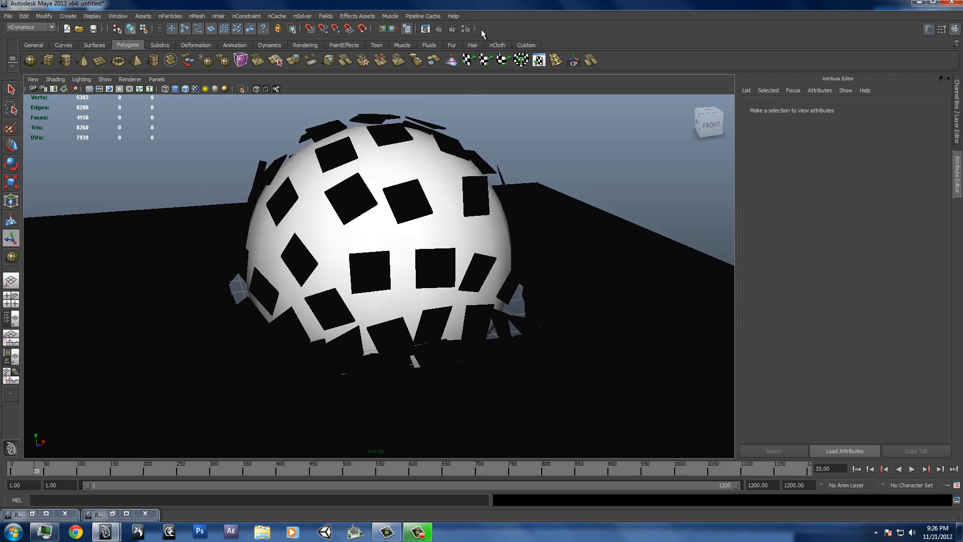
click(584, 295)
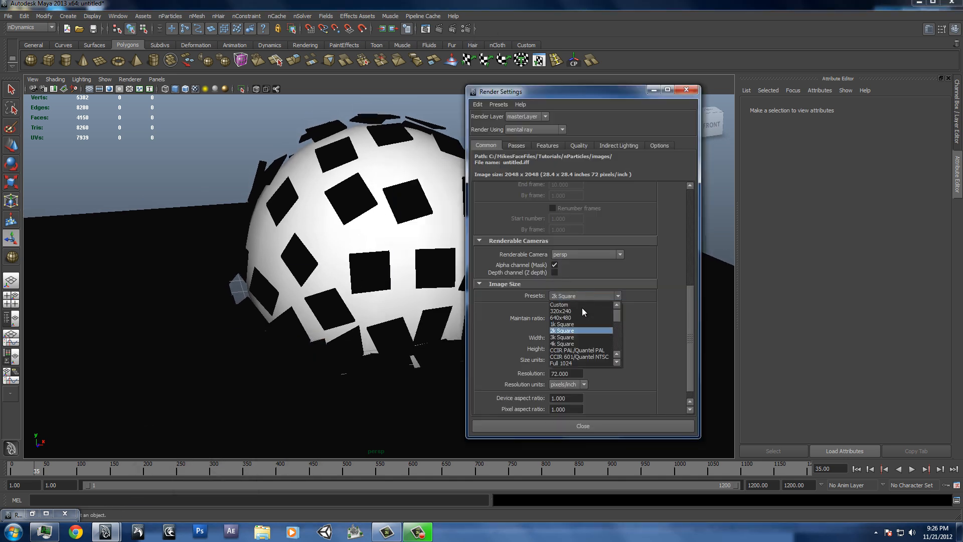
click(561, 324)
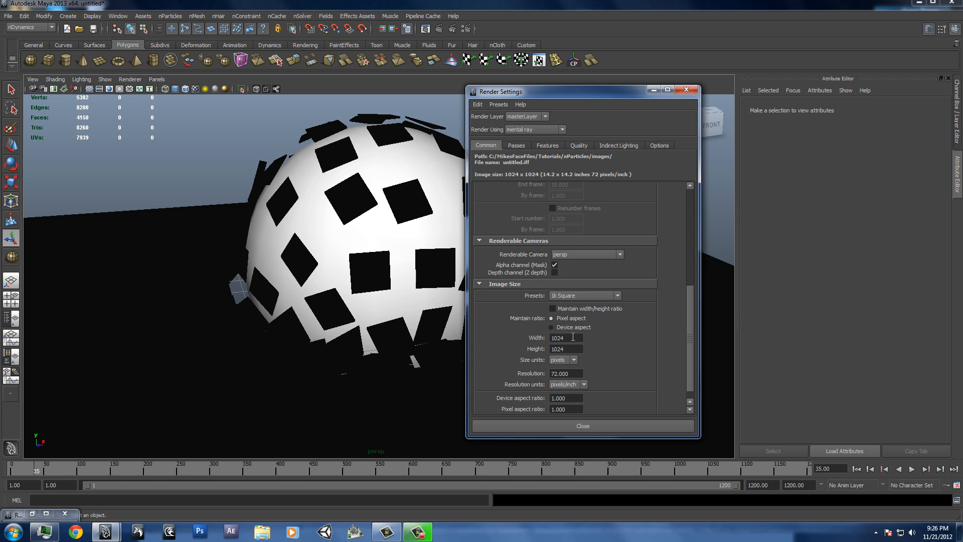
text(512)
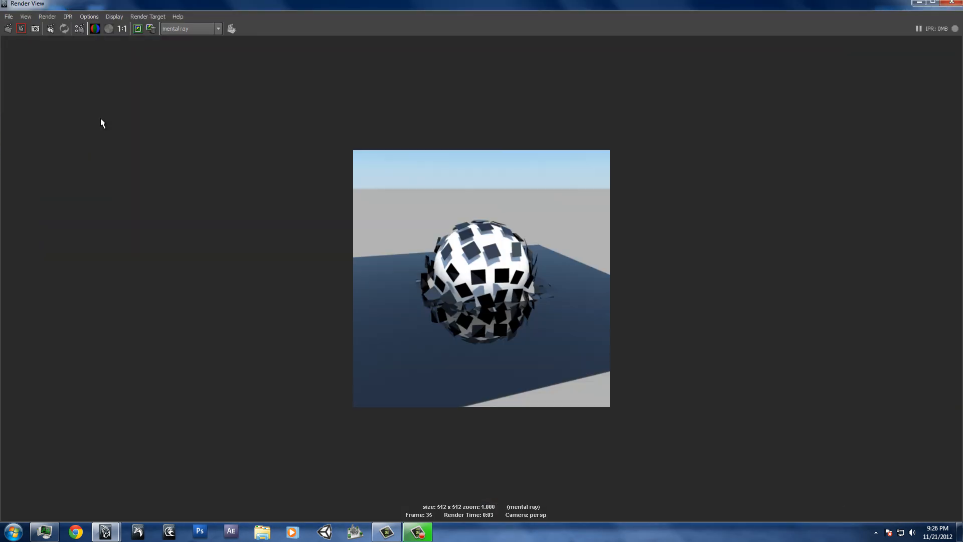
mouse_move(475, 239)
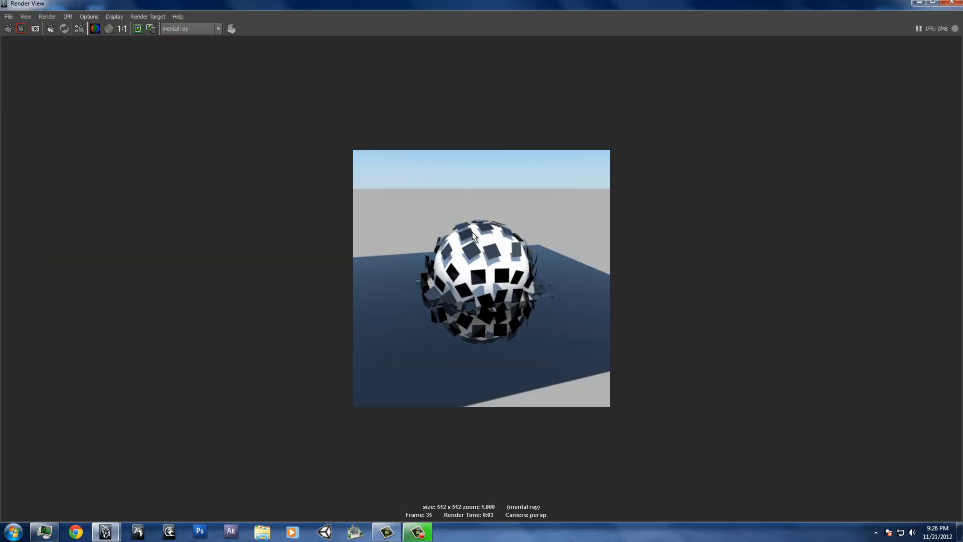
mouse_move(498, 248)
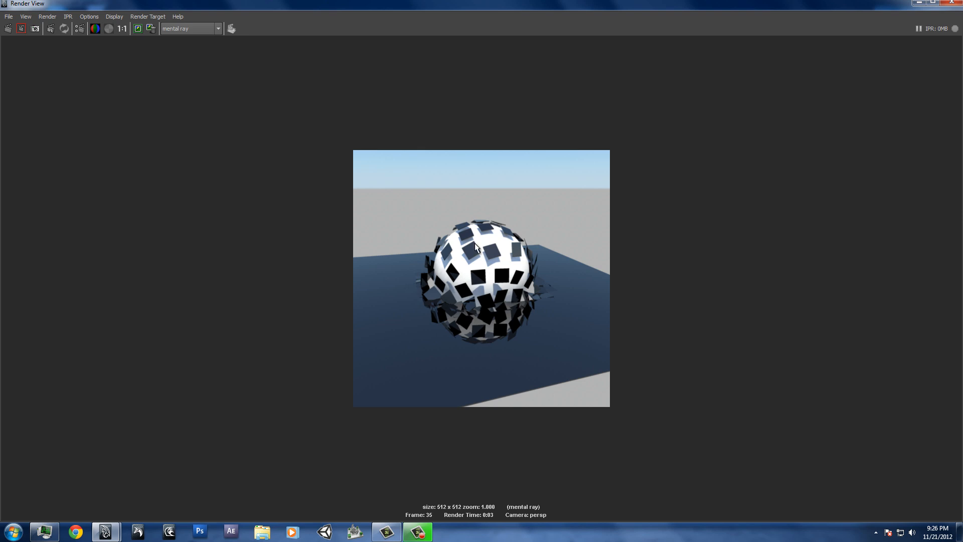
mouse_move(512, 302)
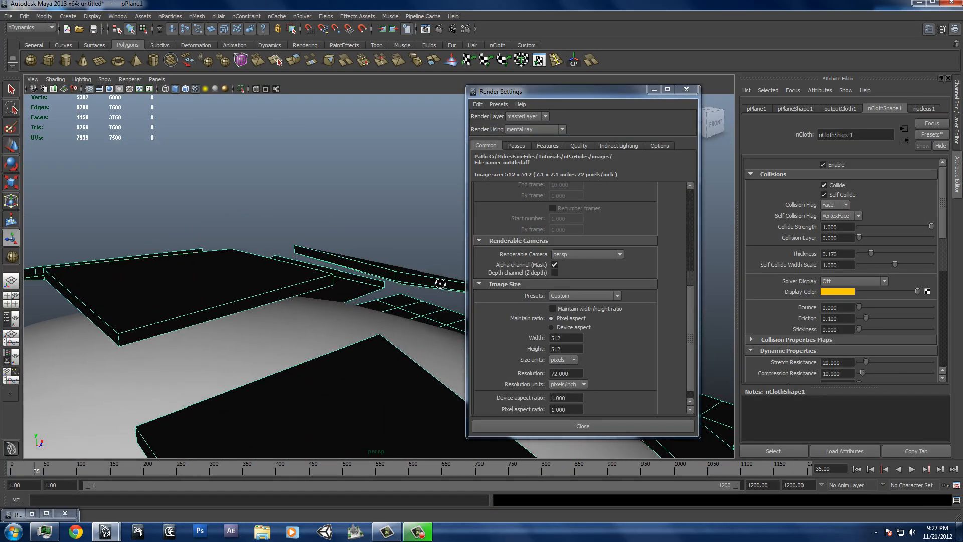
Close Render Settings and rewind the simulation to frame 1.
click(582, 426)
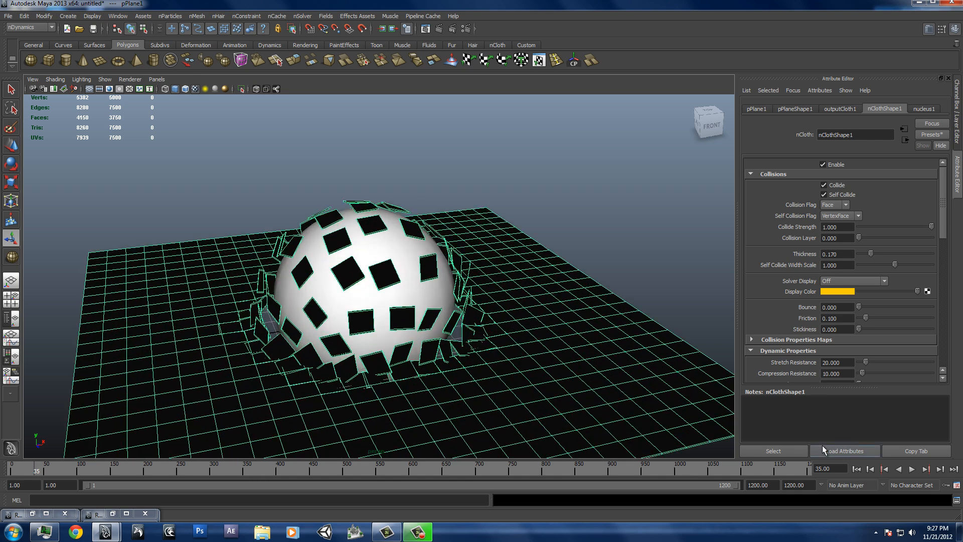
mouse_move(857, 469)
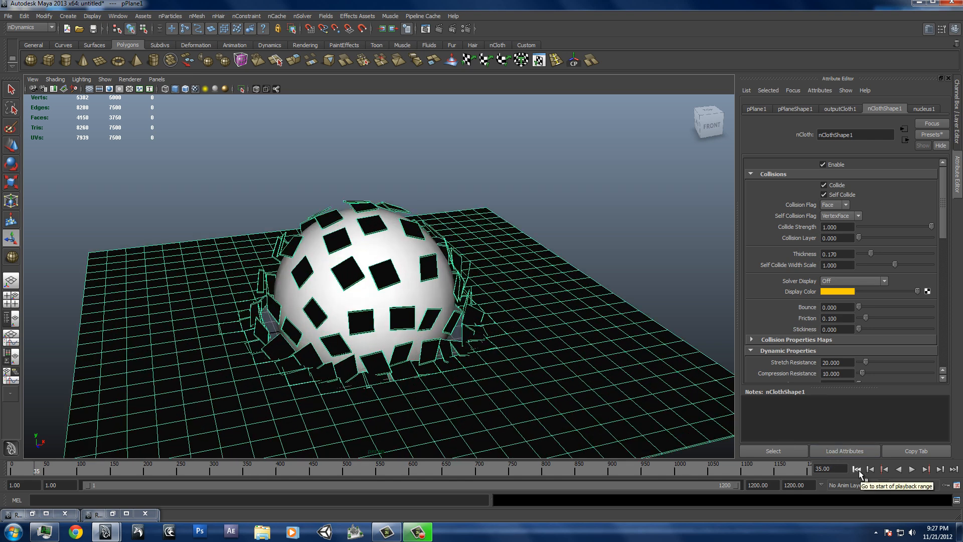
click(858, 468)
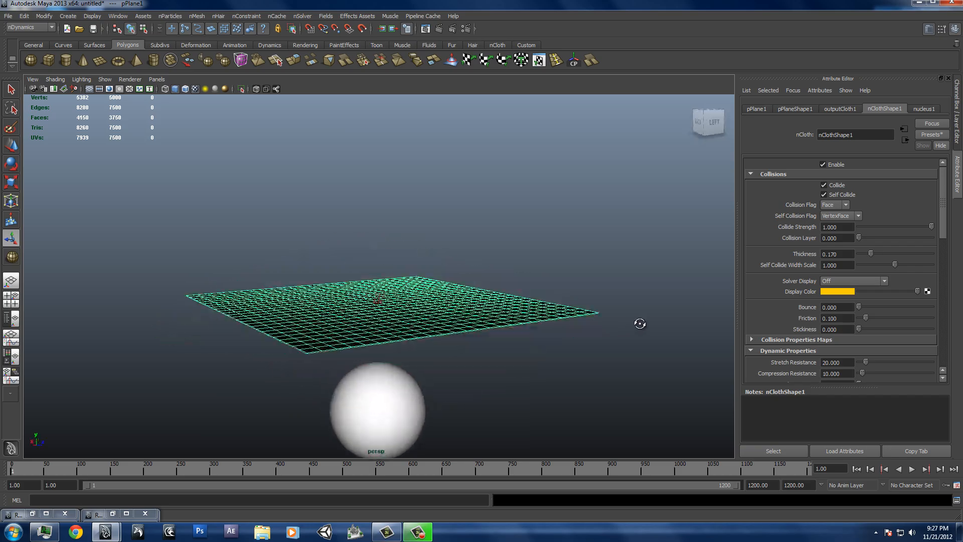